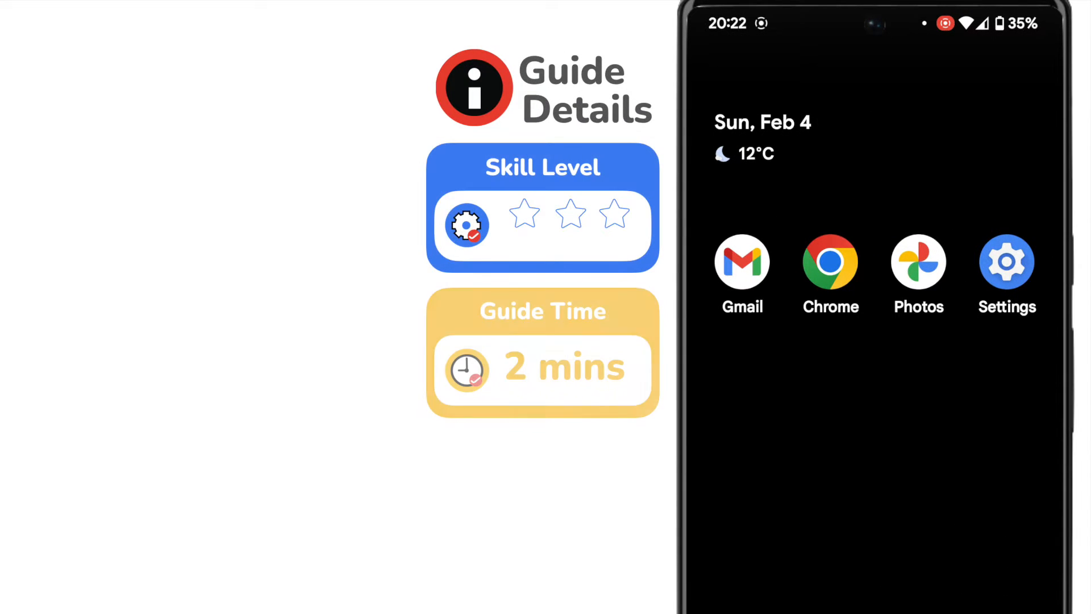
# Step: Launch Chrome from the home screen and show its three-dots options menu
pyautogui.click(524, 214)
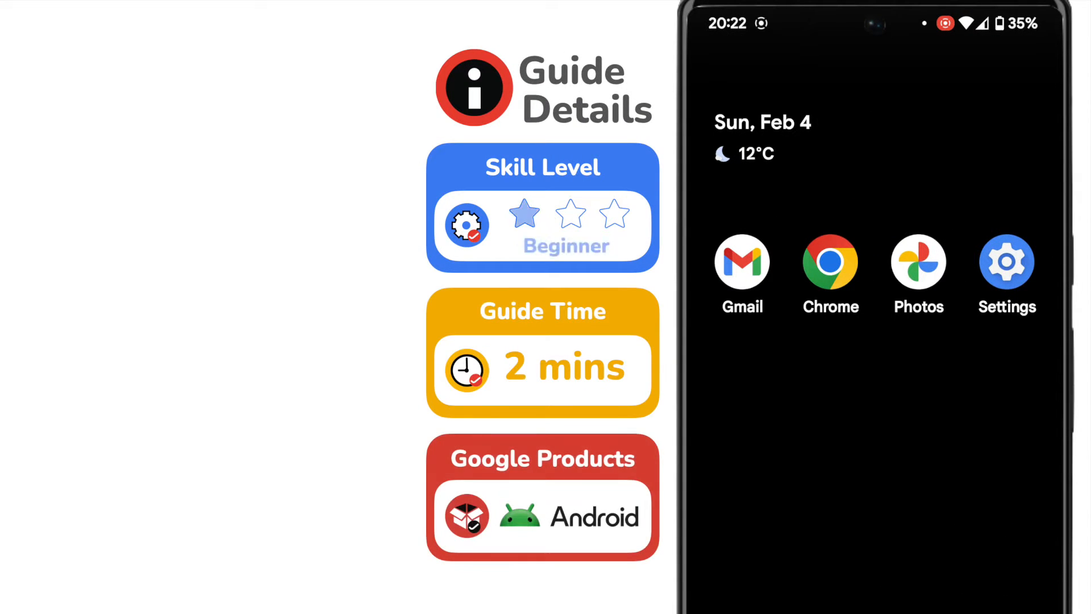
pyautogui.click(523, 214)
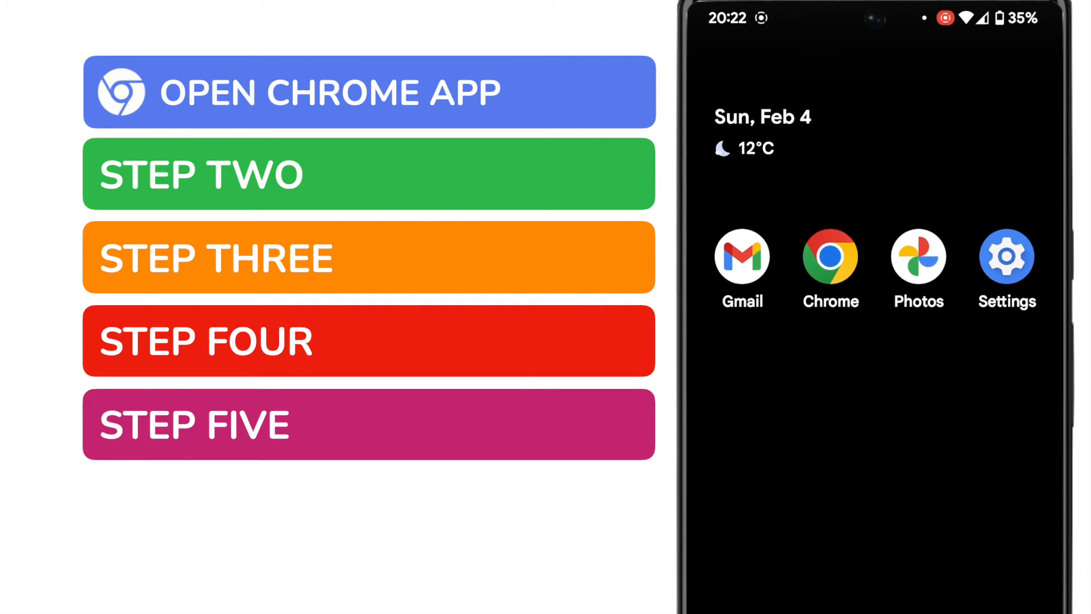
pyautogui.click(830, 256)
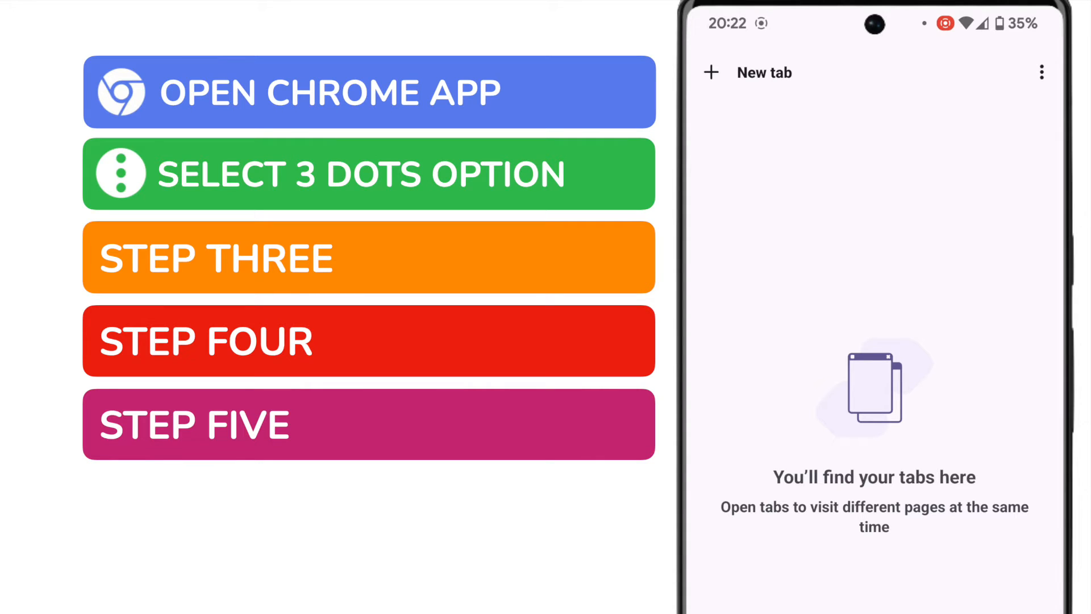
pyautogui.click(1042, 72)
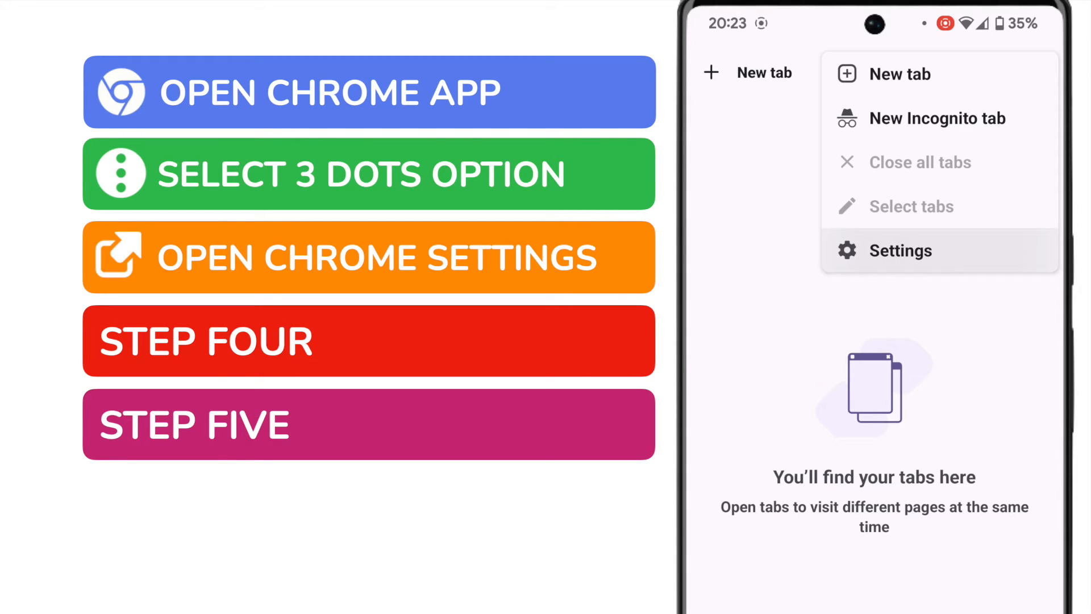
# Step: Go to Chrome Settings and open the Homepage page under Advanced
pyautogui.click(900, 251)
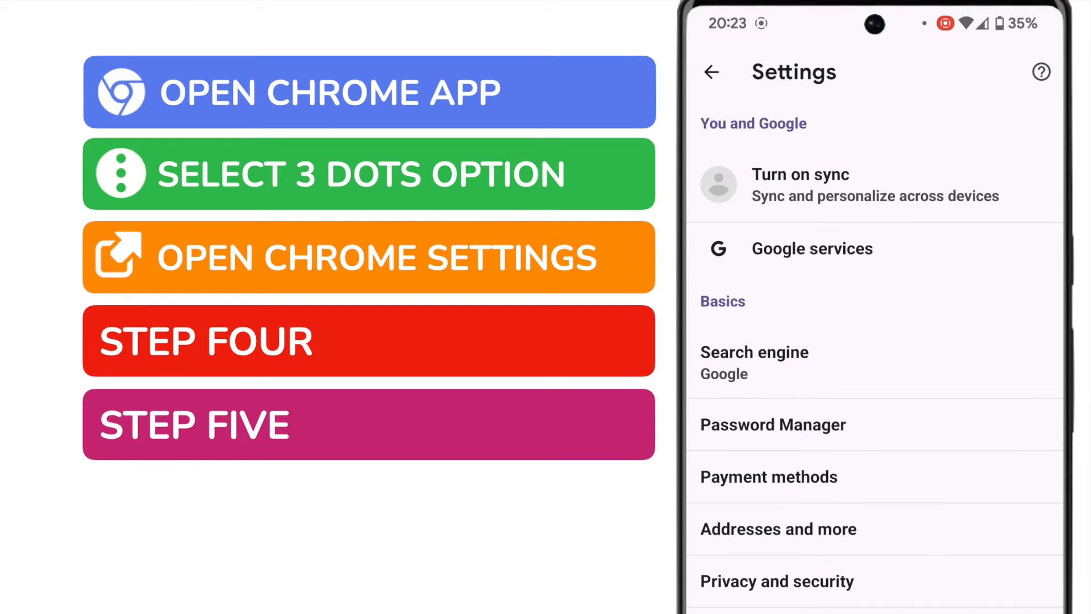
pyautogui.scroll(-3)
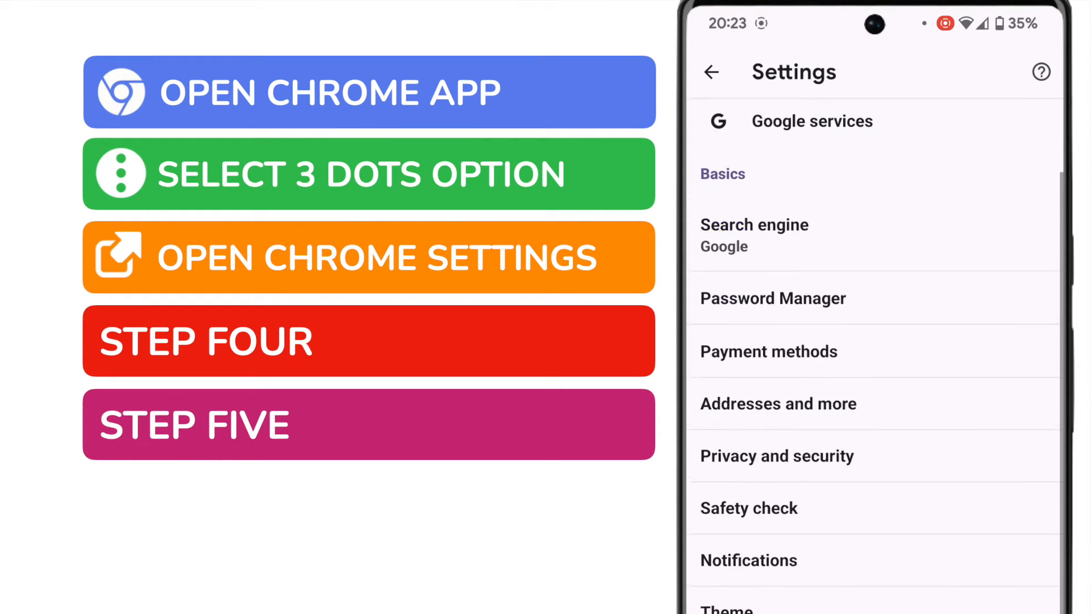
pyautogui.scroll(-3)
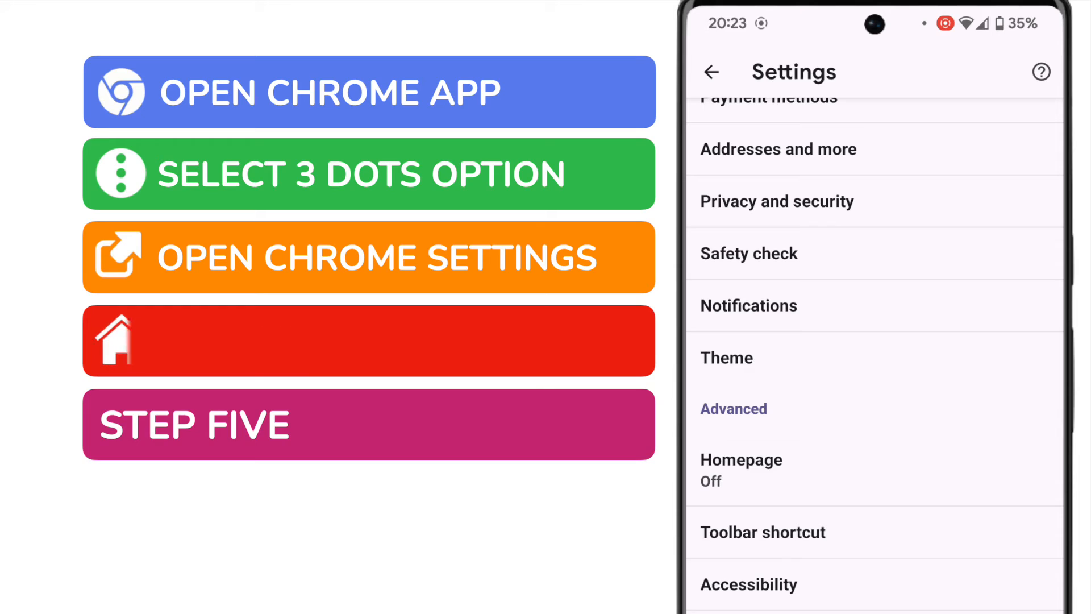
pyautogui.click(741, 470)
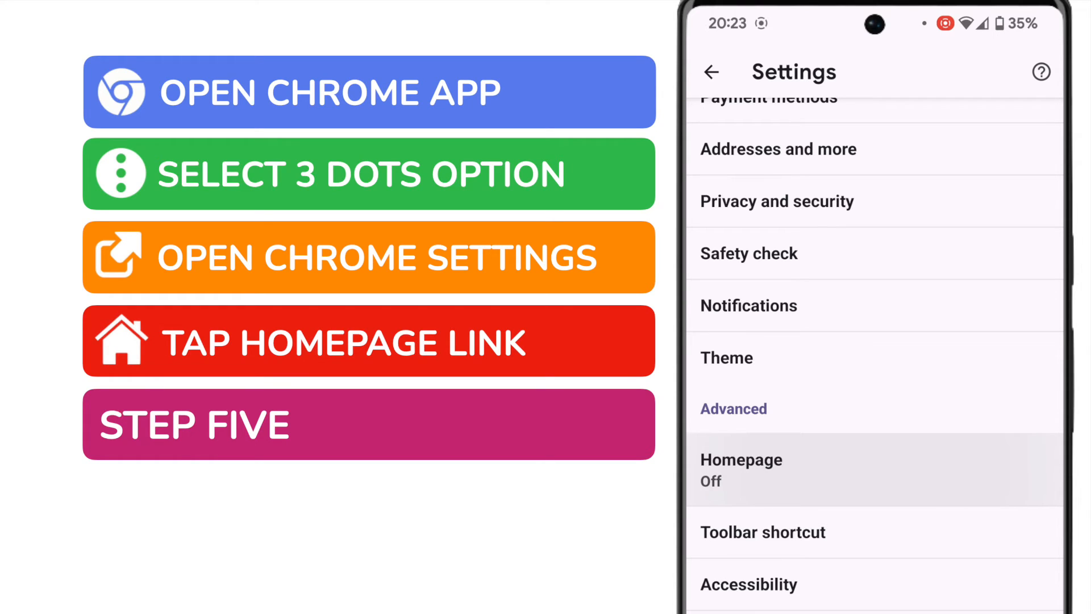
pyautogui.click(741, 470)
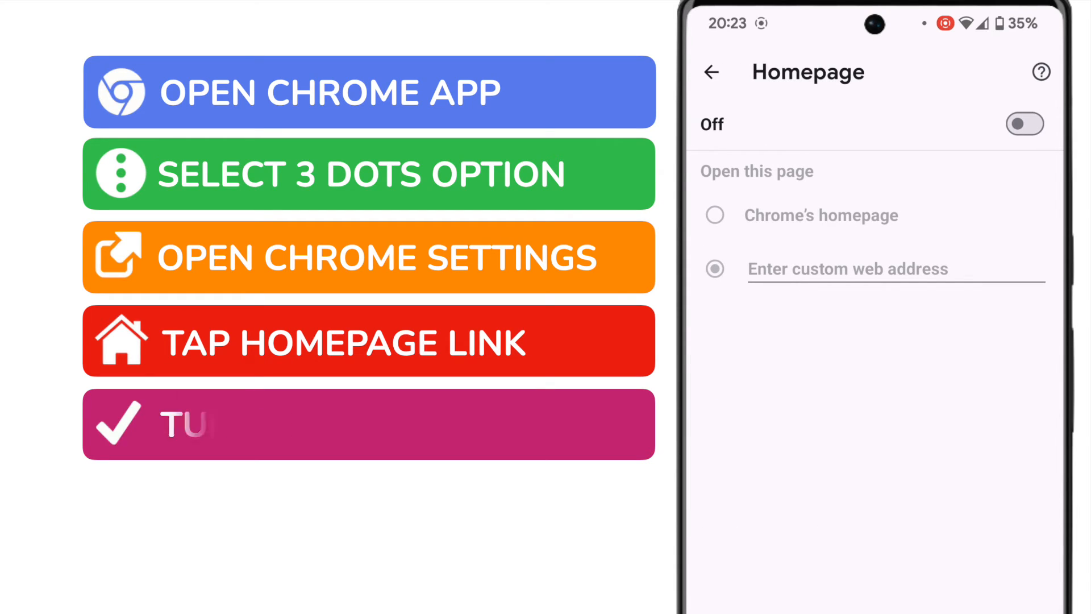
# Step: Switch Homepage on and select the 'Enter custom web address' option
pyautogui.click(1025, 124)
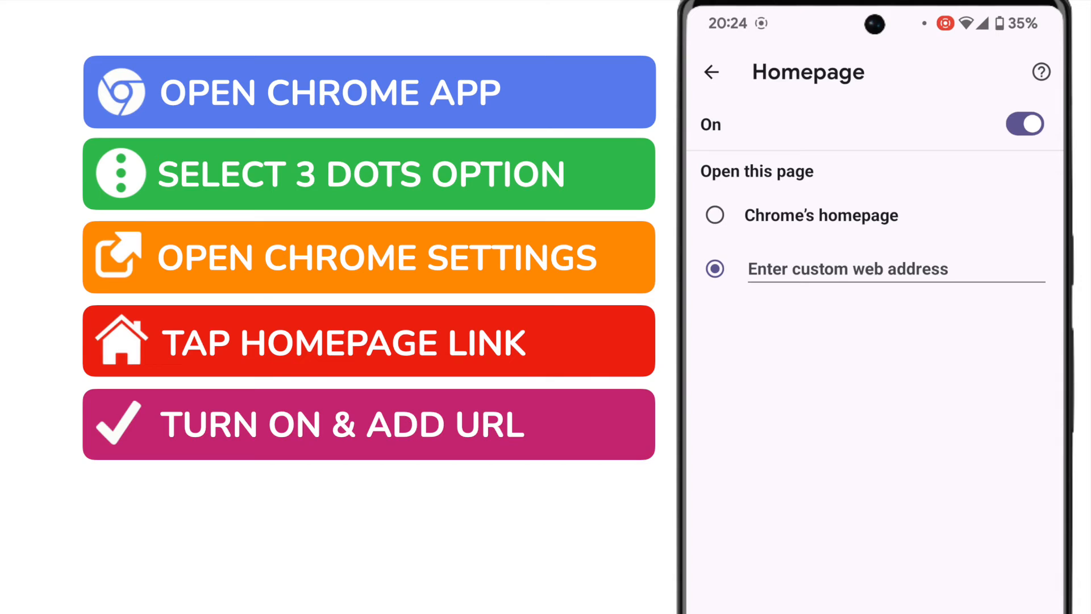
pyautogui.click(713, 215)
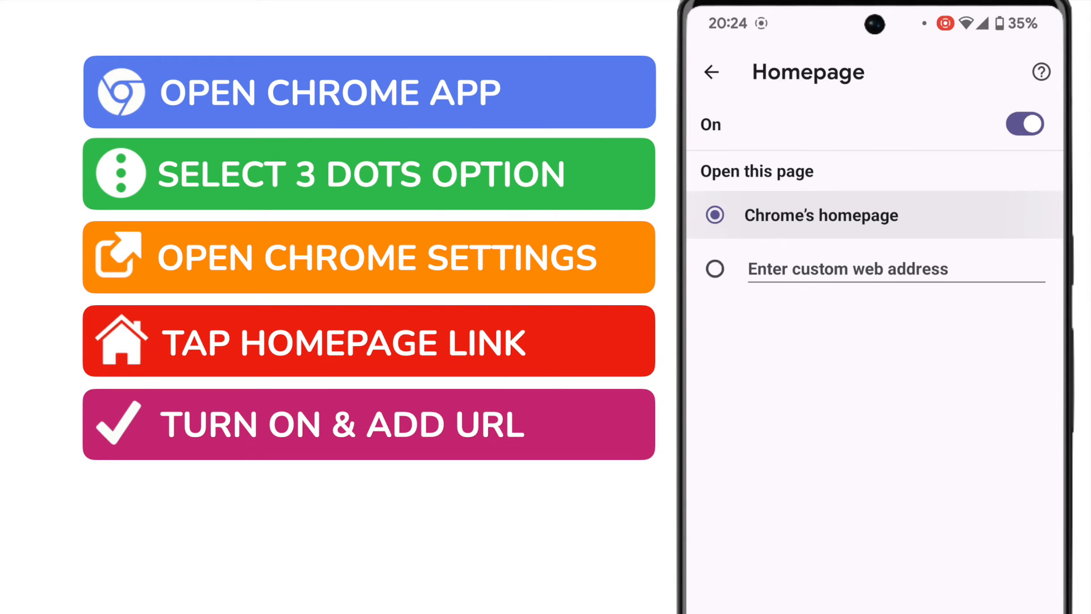
pyautogui.click(715, 269)
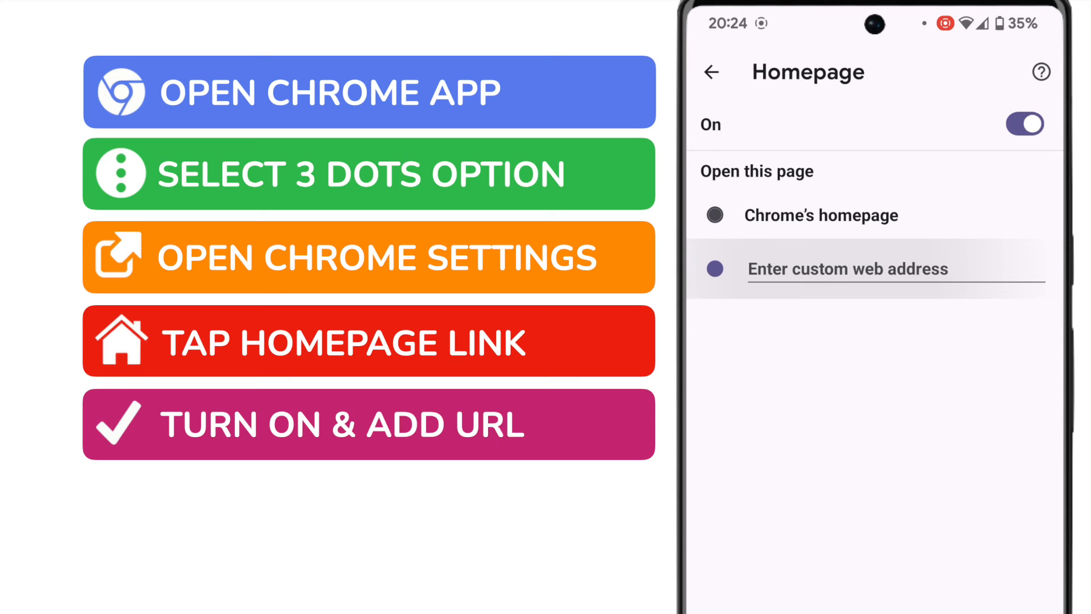
pyautogui.click(715, 268)
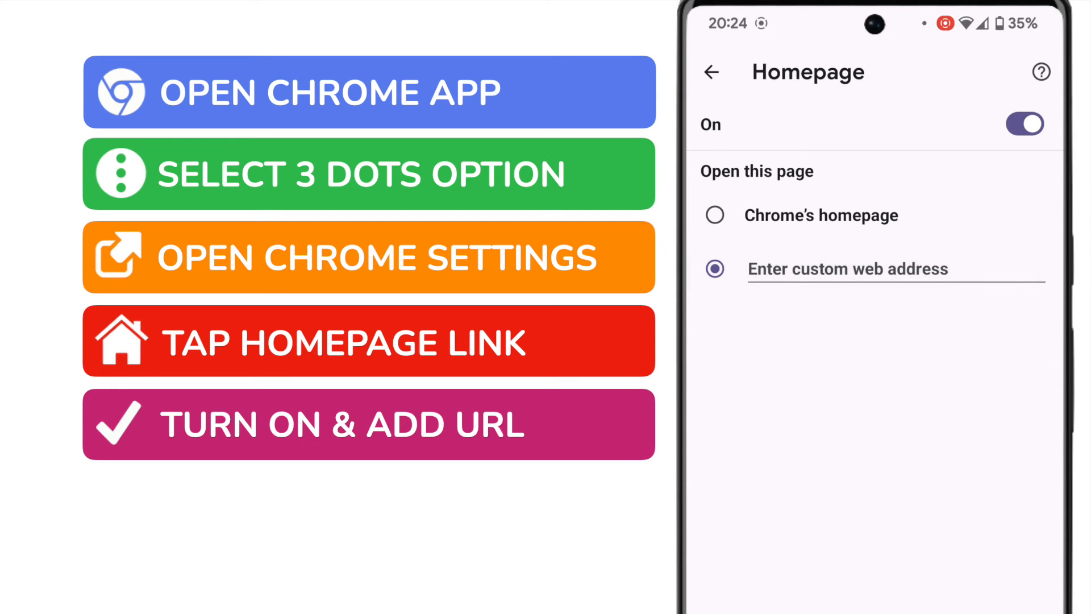
pyautogui.write('www.goog')
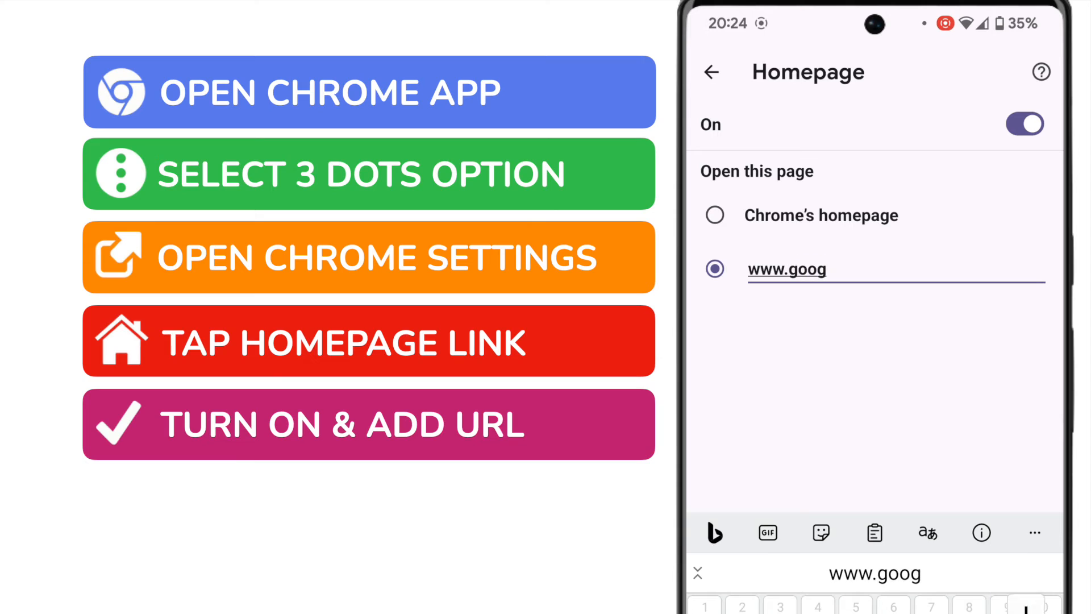
pyautogui.write('le.co.uk')
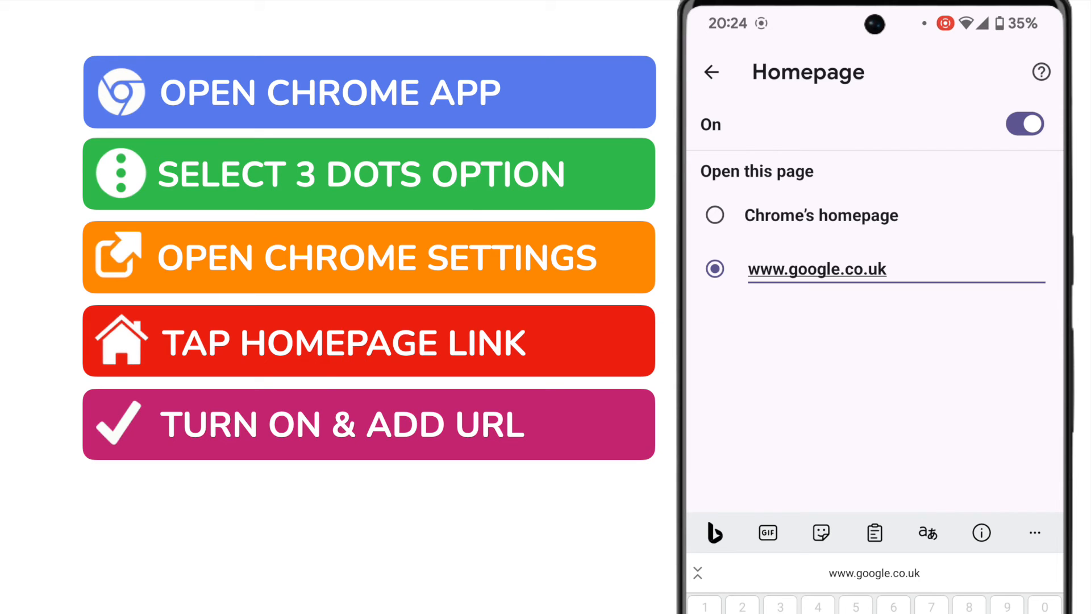
pyautogui.click(711, 72)
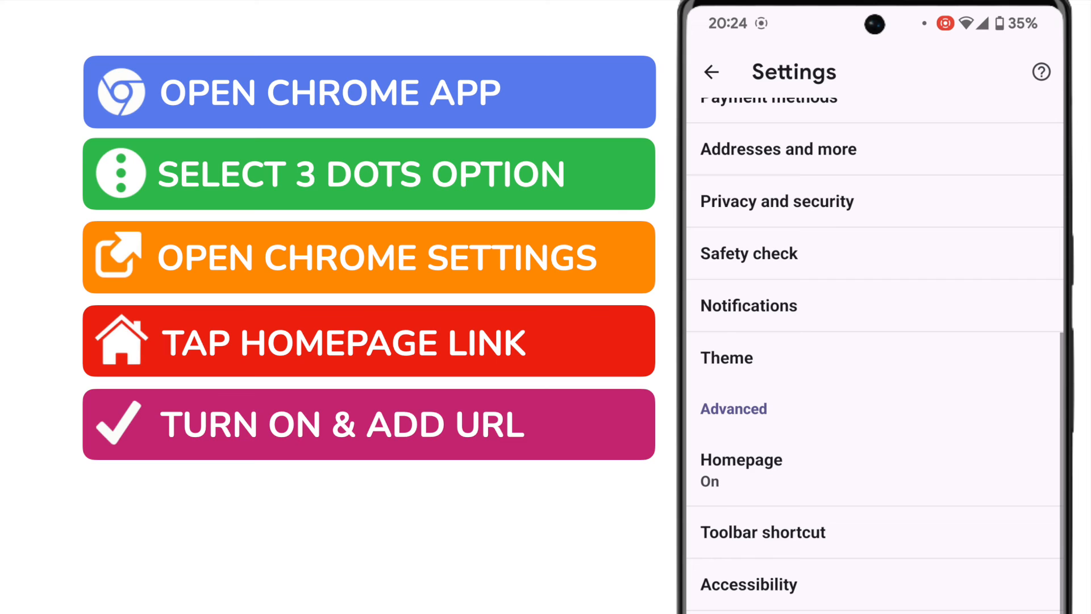